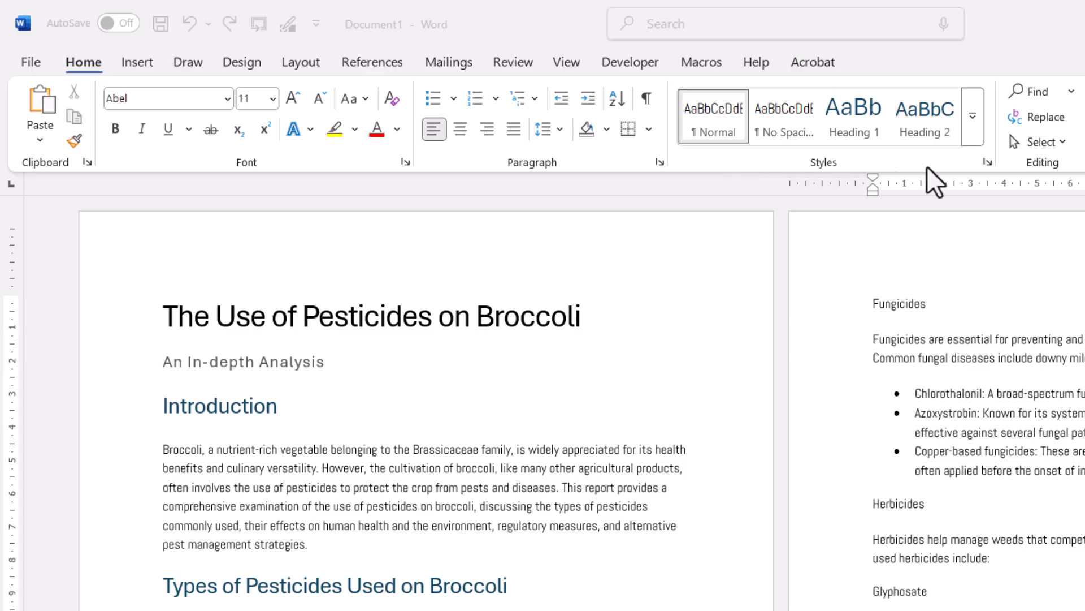
{"action": "mouse_move", "coordinate": [854, 151]}
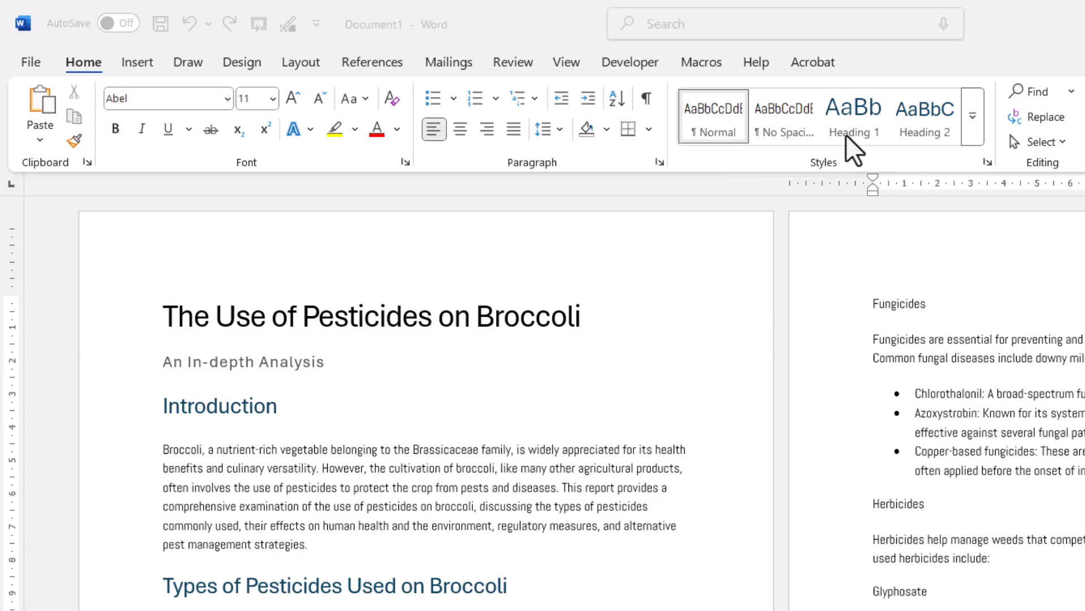
{"action": "mouse_move", "coordinate": [857, 149]}
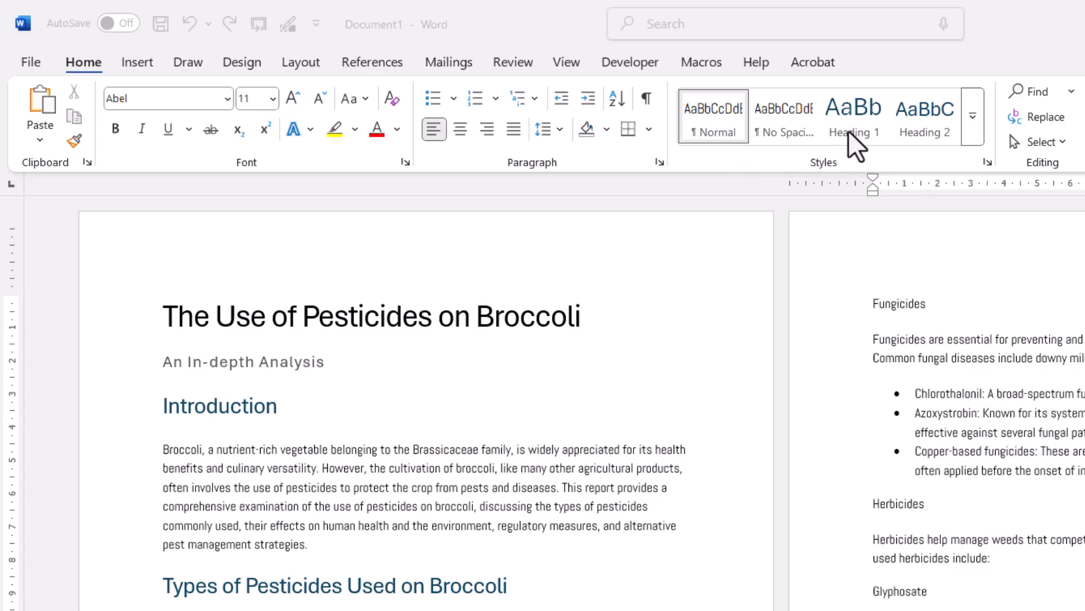
{"action": "mouse_move", "coordinate": [943, 146]}
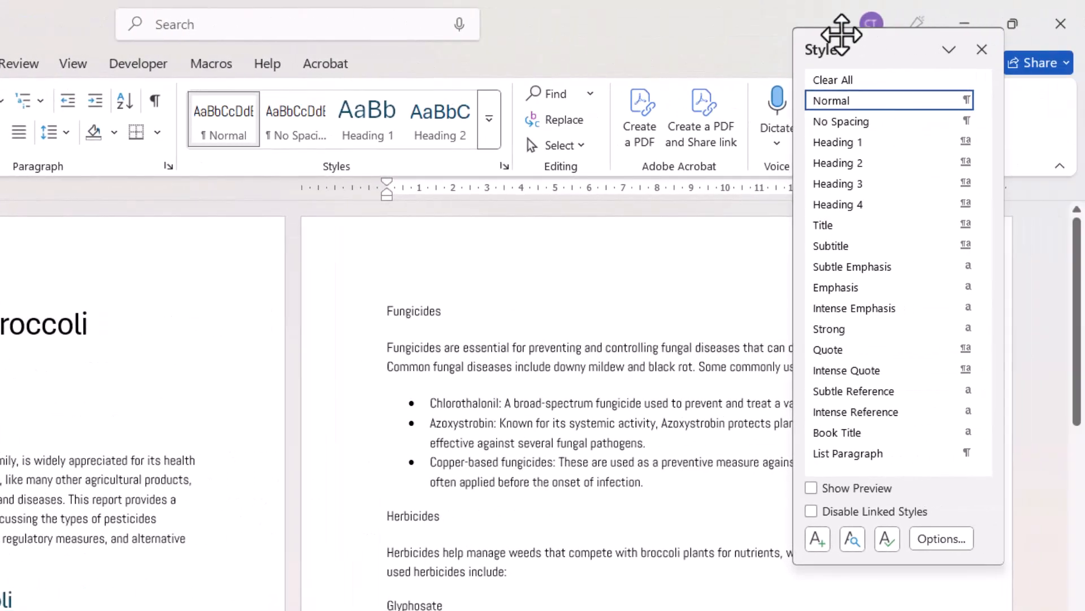
{"action": "mouse_move", "coordinate": [865, 159]}
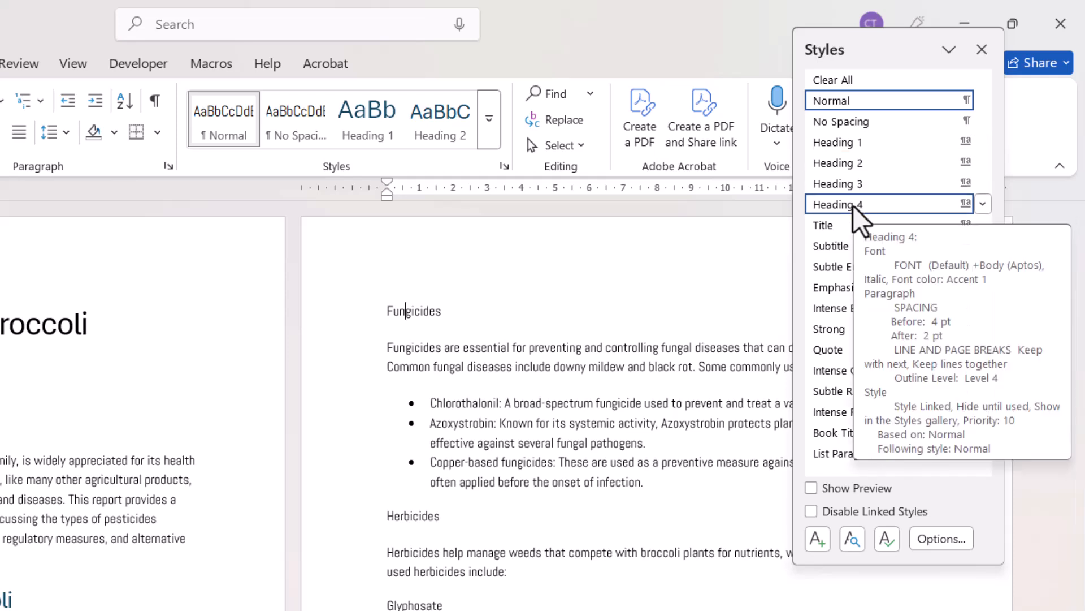
{"action": "mouse_move", "coordinate": [858, 190]}
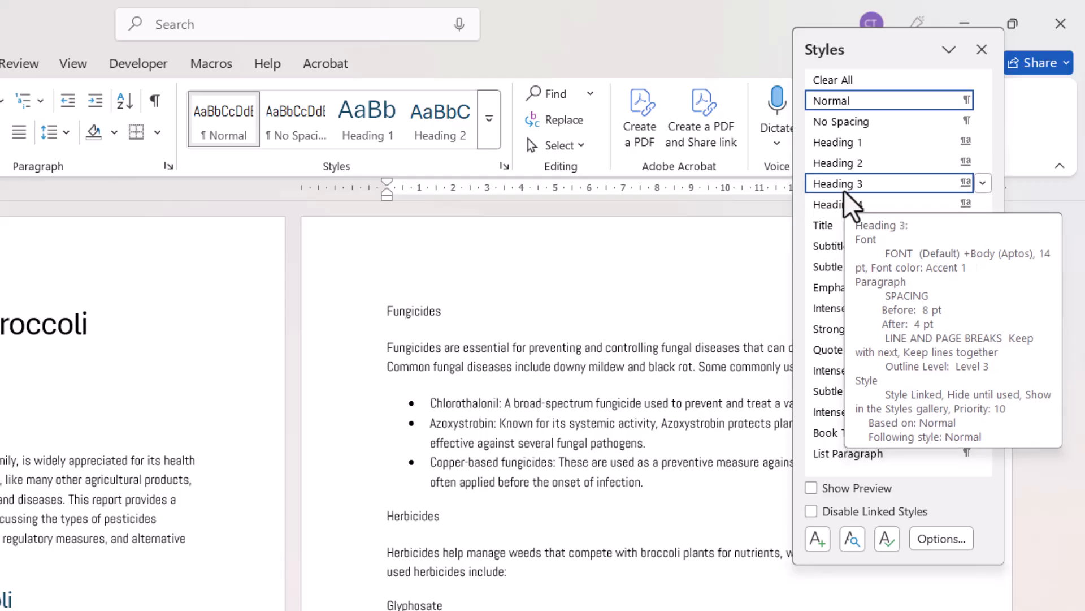
{"action": "mouse_move", "coordinate": [841, 203]}
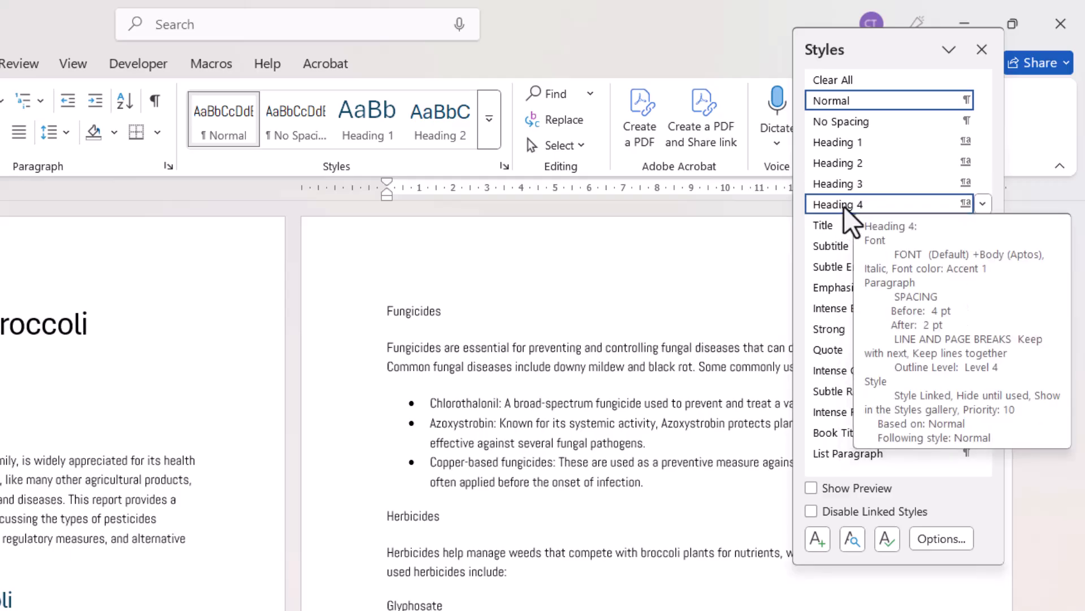
{"action": "mouse_move", "coordinate": [890, 183]}
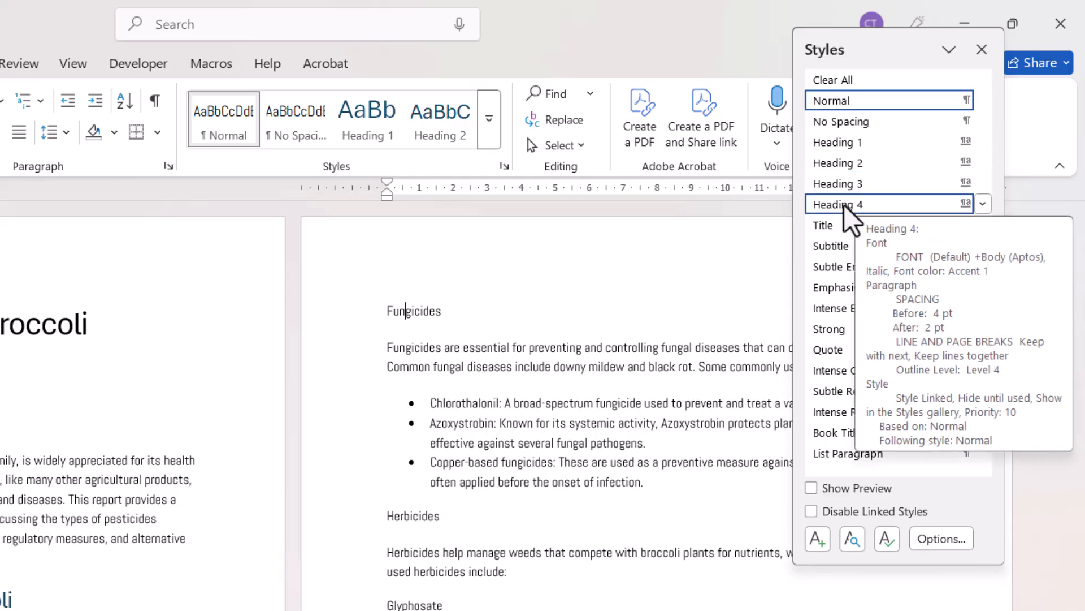
{"action": "mouse_move", "coordinate": [858, 218]}
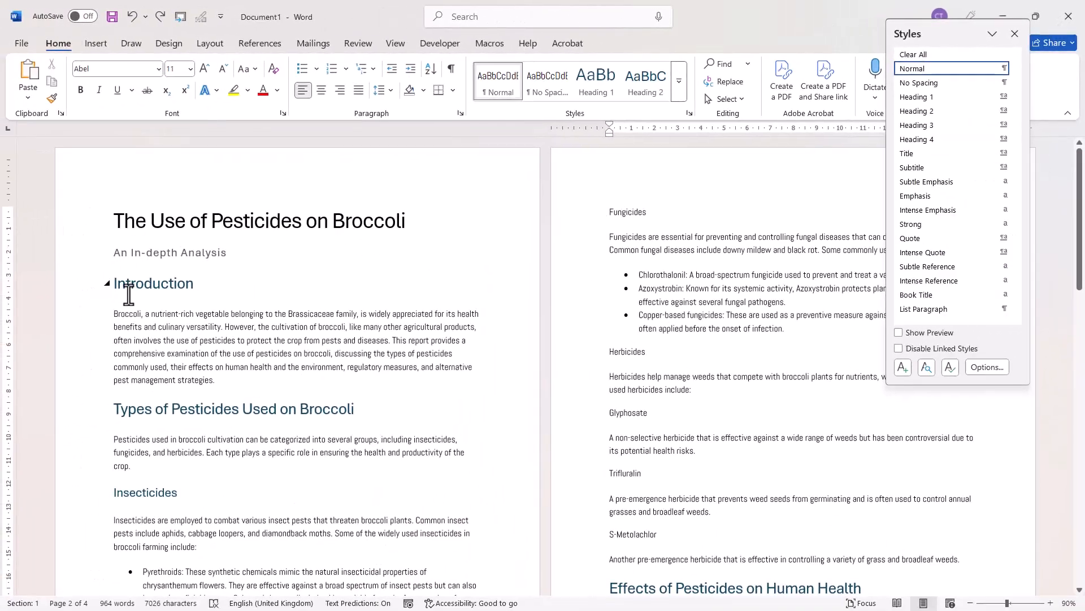
{"action": "left_click", "coordinate": [145, 283]}
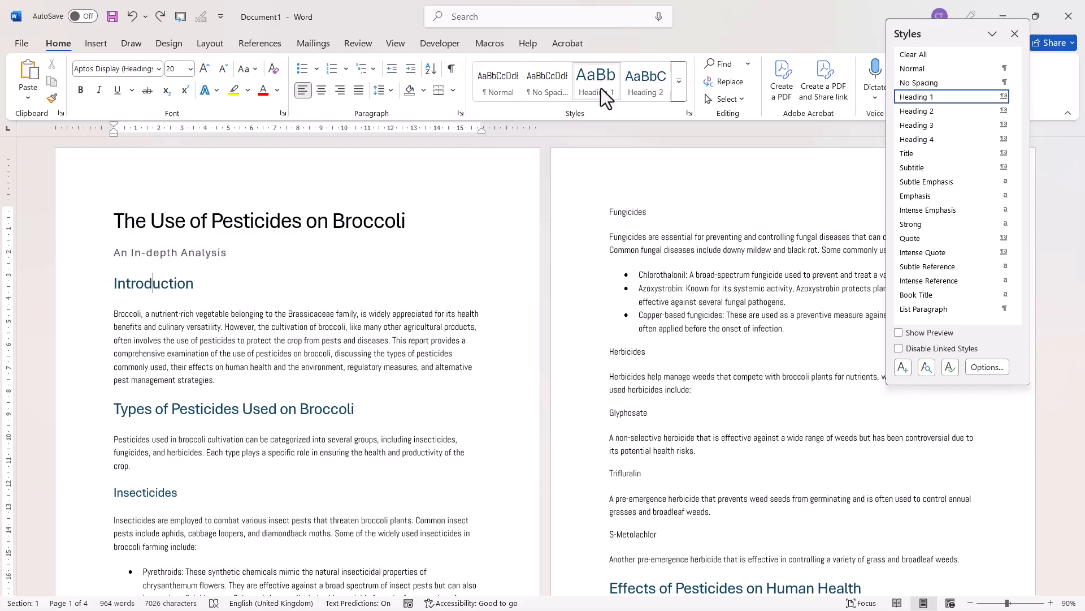
{"action": "mouse_move", "coordinate": [917, 96]}
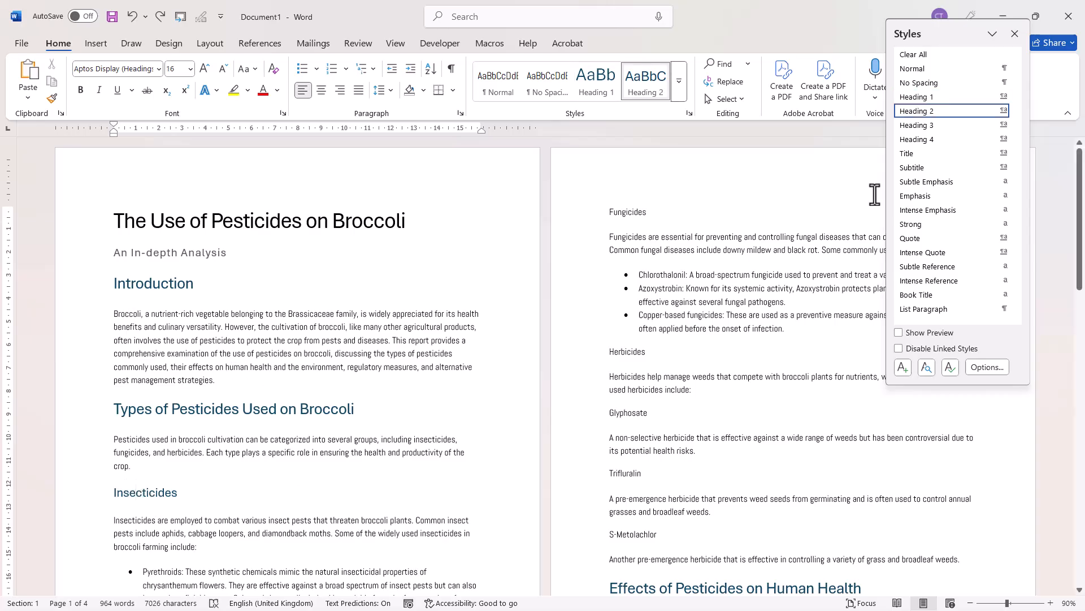
{"action": "mouse_move", "coordinate": [934, 111]}
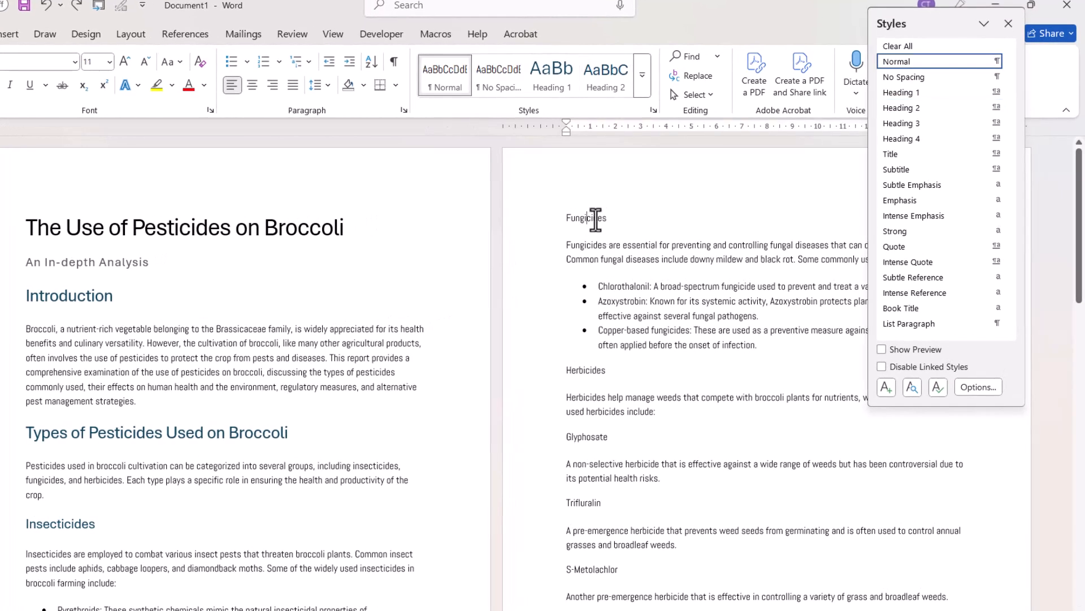
{"action": "left_click", "coordinate": [552, 72]}
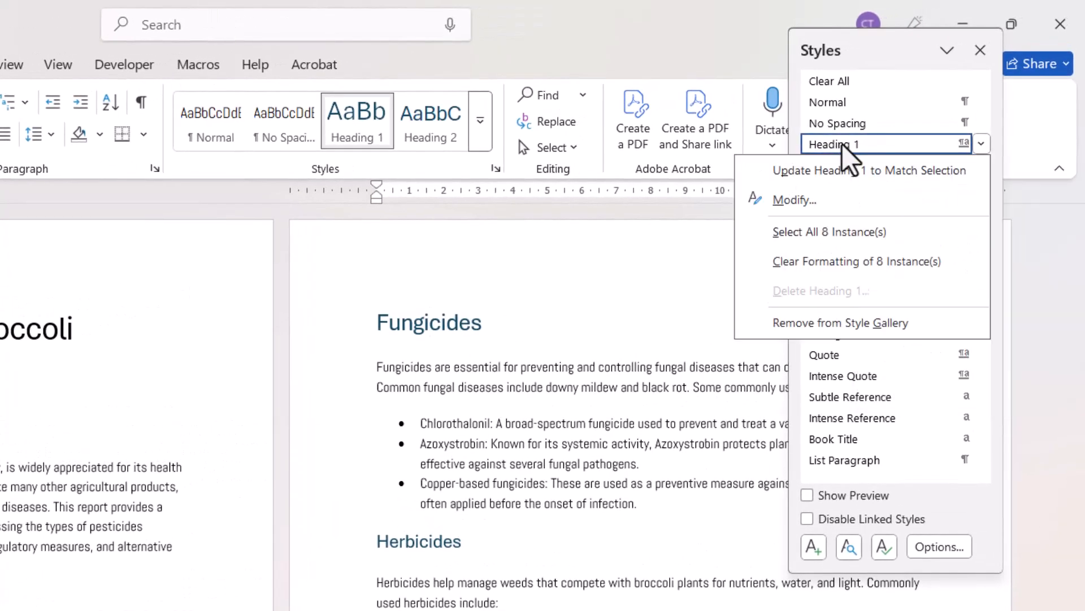
{"action": "mouse_move", "coordinate": [509, 169]}
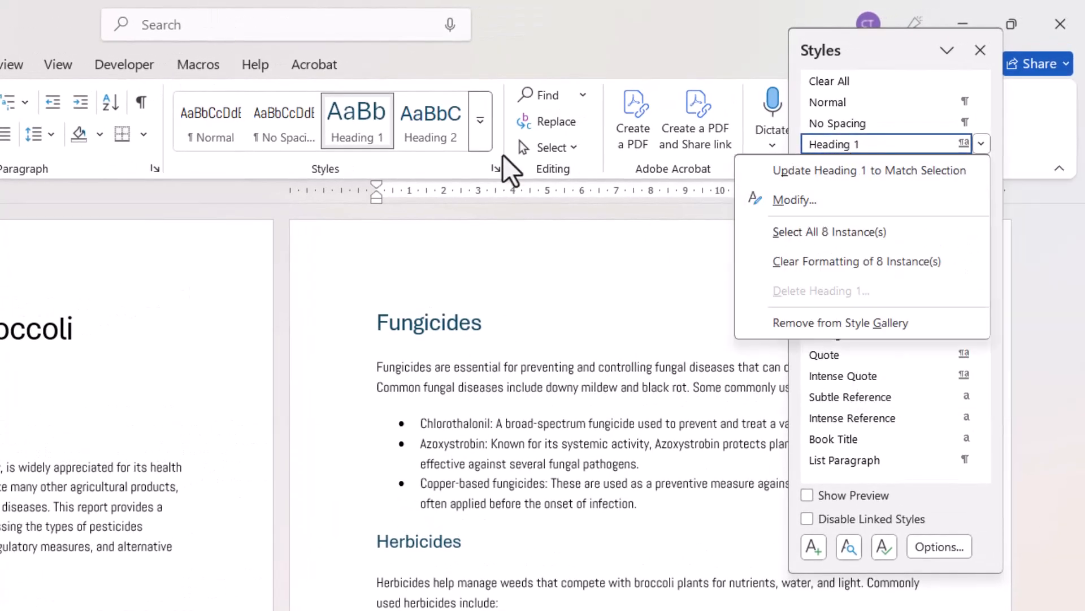
- Choose Modify on the Heading 1 style to edit its formatting
{"action": "left_click", "coordinate": [415, 190]}
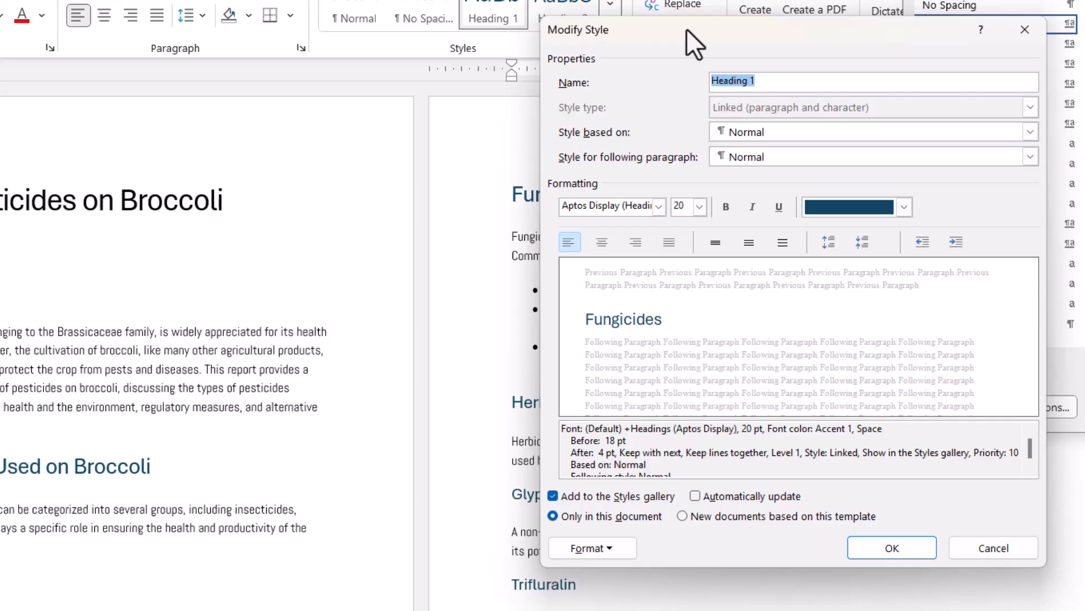
{"action": "mouse_move", "coordinate": [675, 291]}
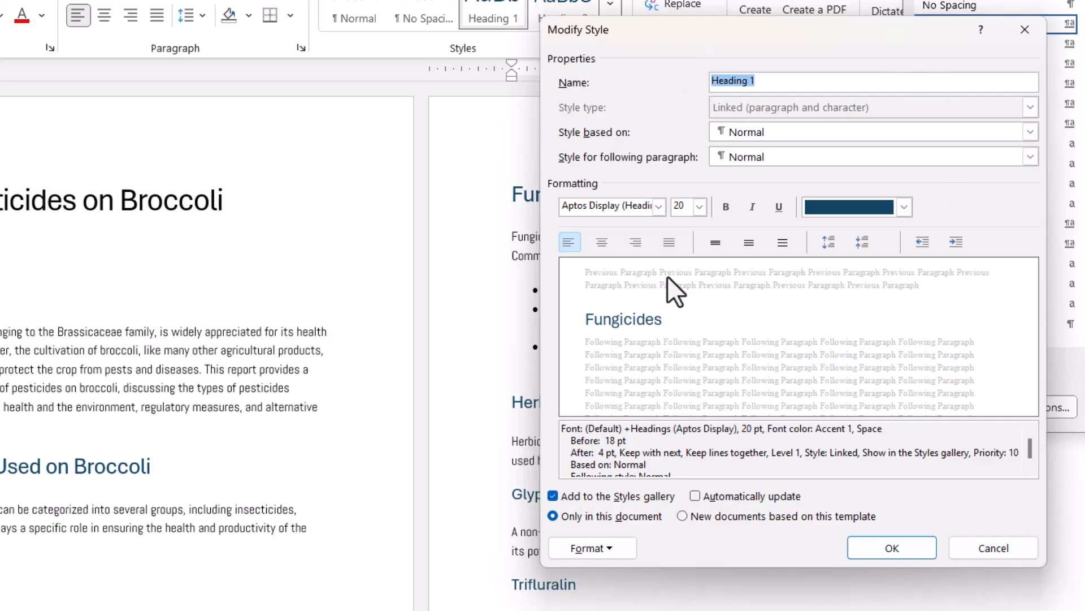
{"action": "mouse_move", "coordinate": [689, 336]}
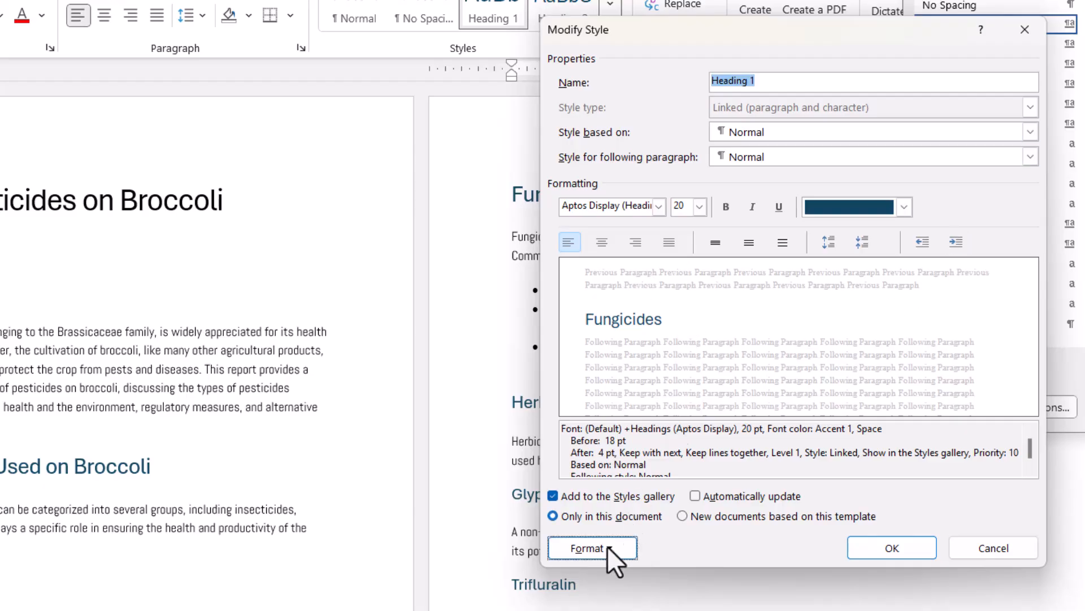
- Expand the Format options within the Heading 1 Modify Style settings
{"action": "left_click", "coordinate": [591, 547]}
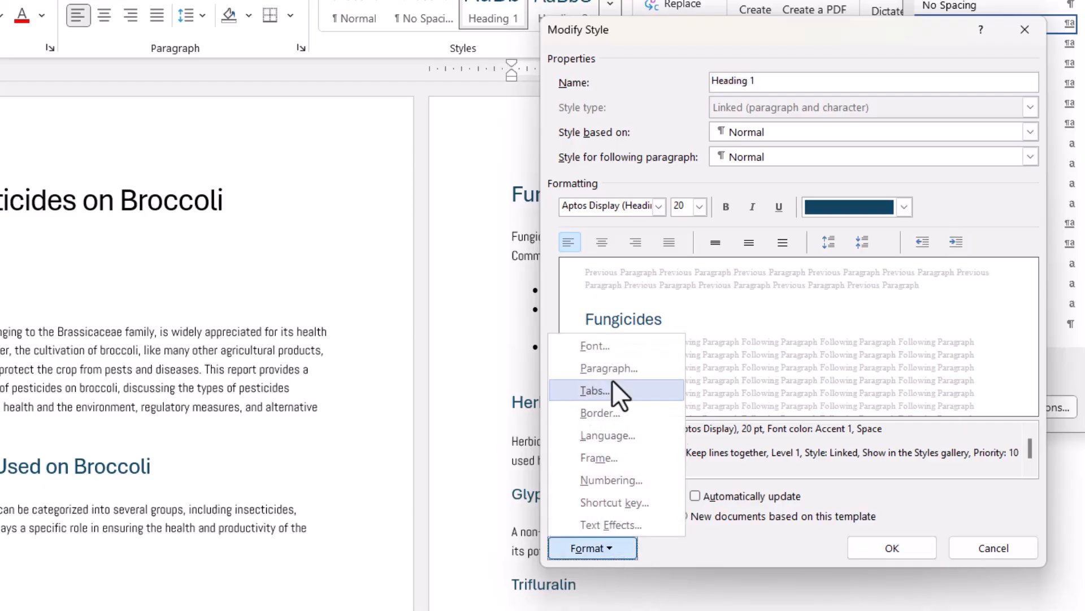
{"action": "mouse_move", "coordinate": [596, 346]}
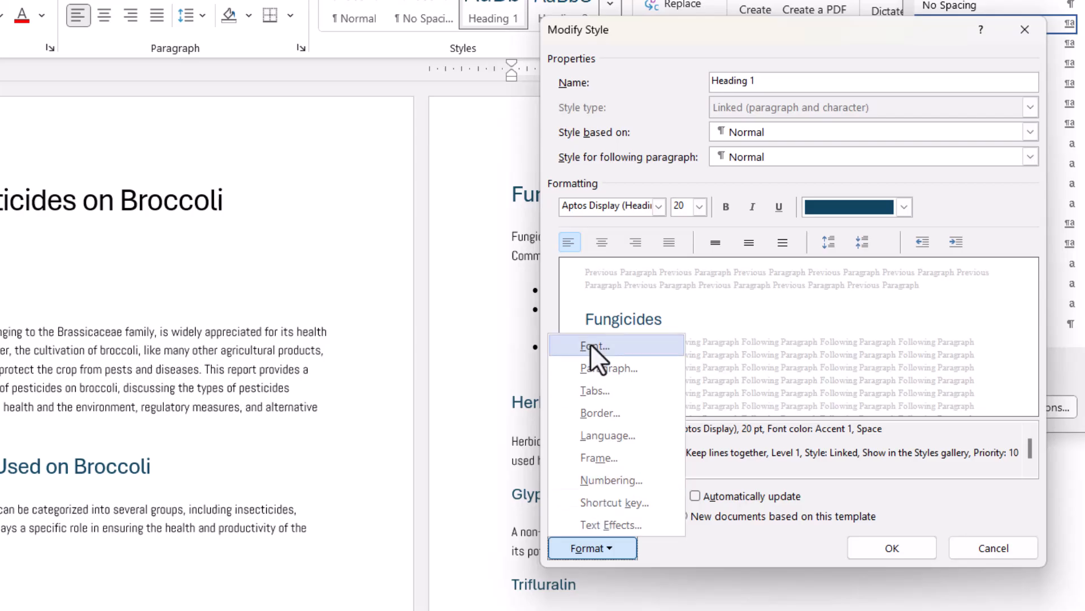
{"action": "mouse_move", "coordinate": [620, 356]}
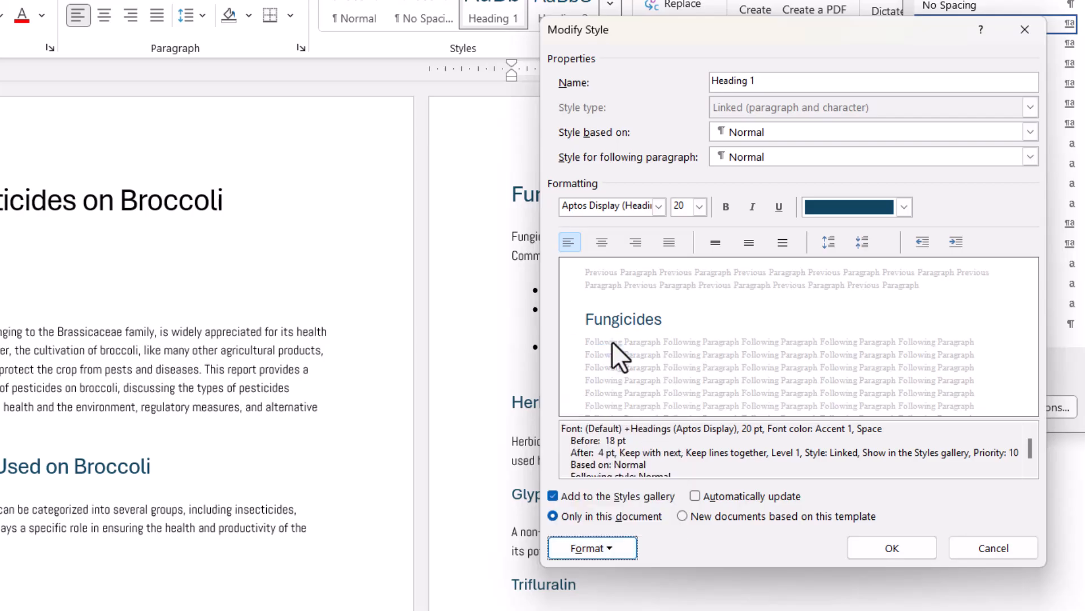
- Set the Heading 1 font to Abel, bold, 24 pt, green and confirm
{"action": "left_click", "coordinate": [592, 547]}
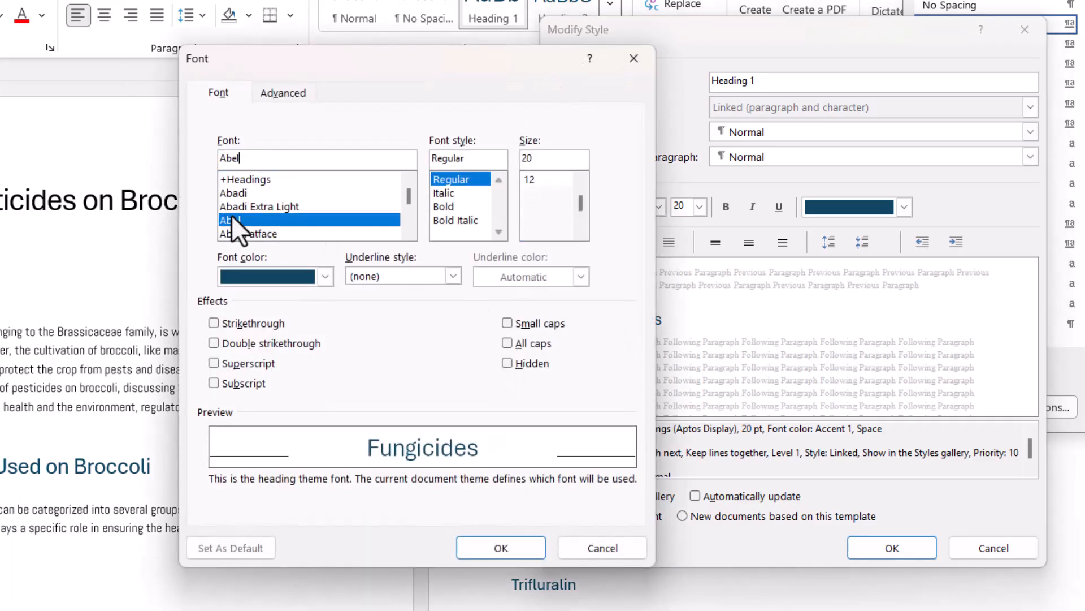
{"action": "left_click", "coordinate": [443, 205]}
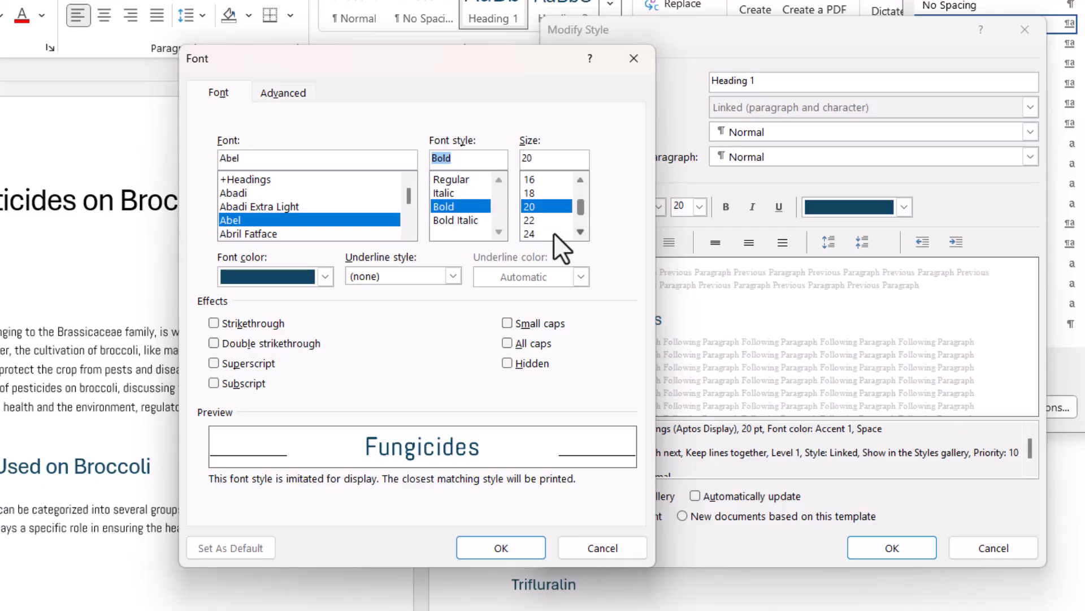
{"action": "left_click", "coordinate": [324, 276]}
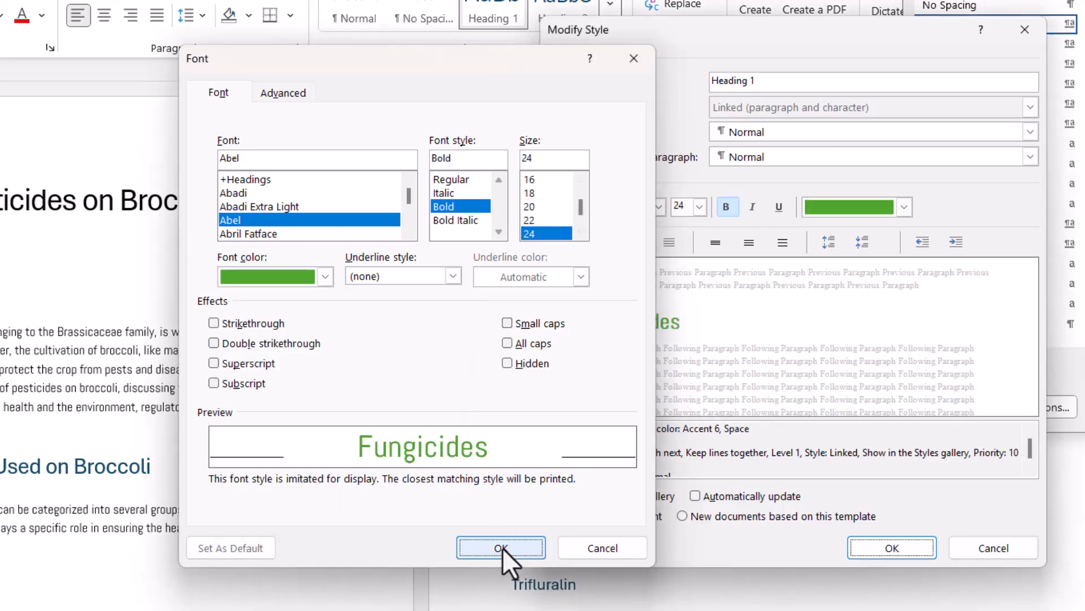
{"action": "left_click", "coordinate": [501, 547]}
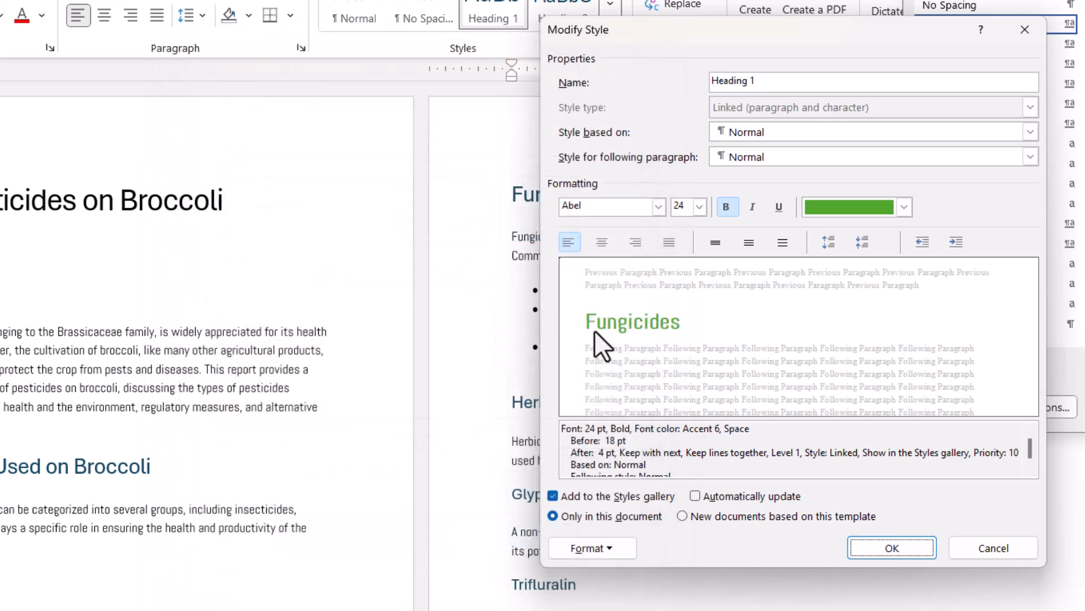
{"action": "mouse_move", "coordinate": [900, 477]}
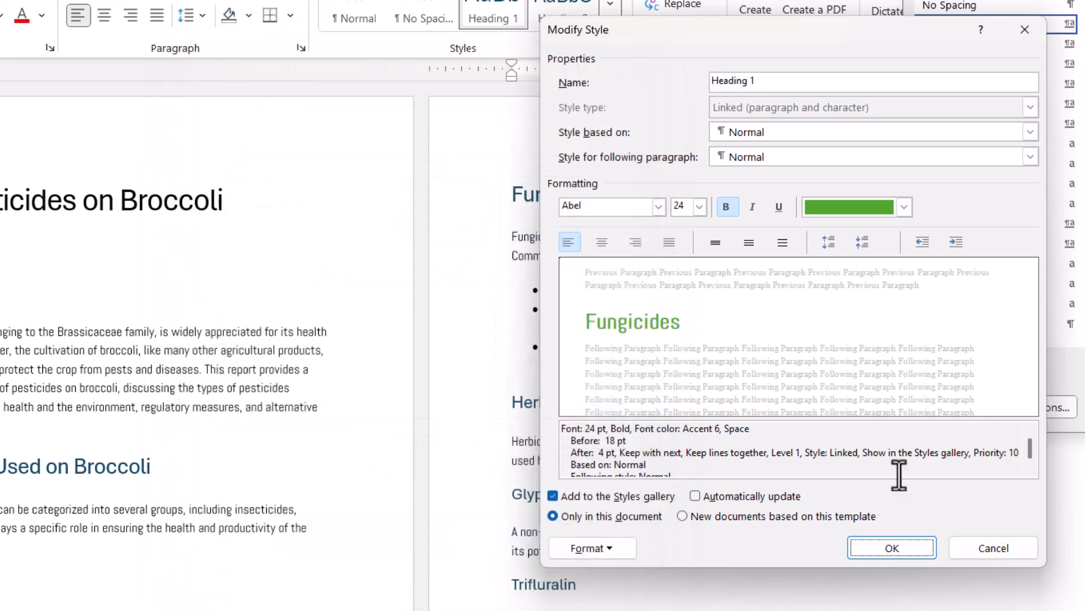
- Apply the revised Heading 1 style so Introduction, Fungicides and other headings turn green bold Abel
{"action": "left_click", "coordinate": [892, 547]}
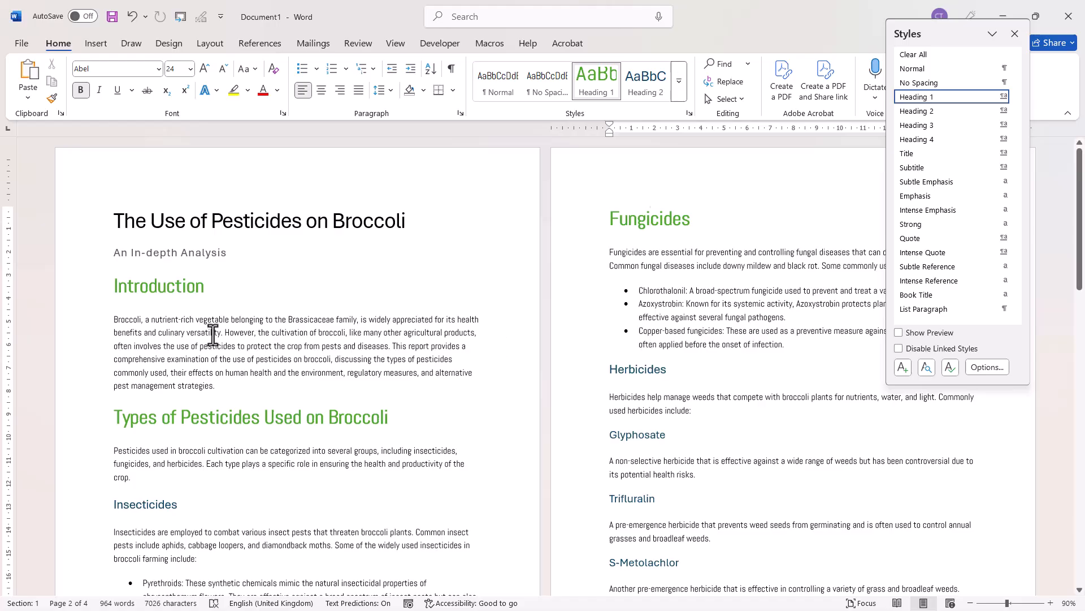
{"action": "mouse_move", "coordinate": [231, 254]}
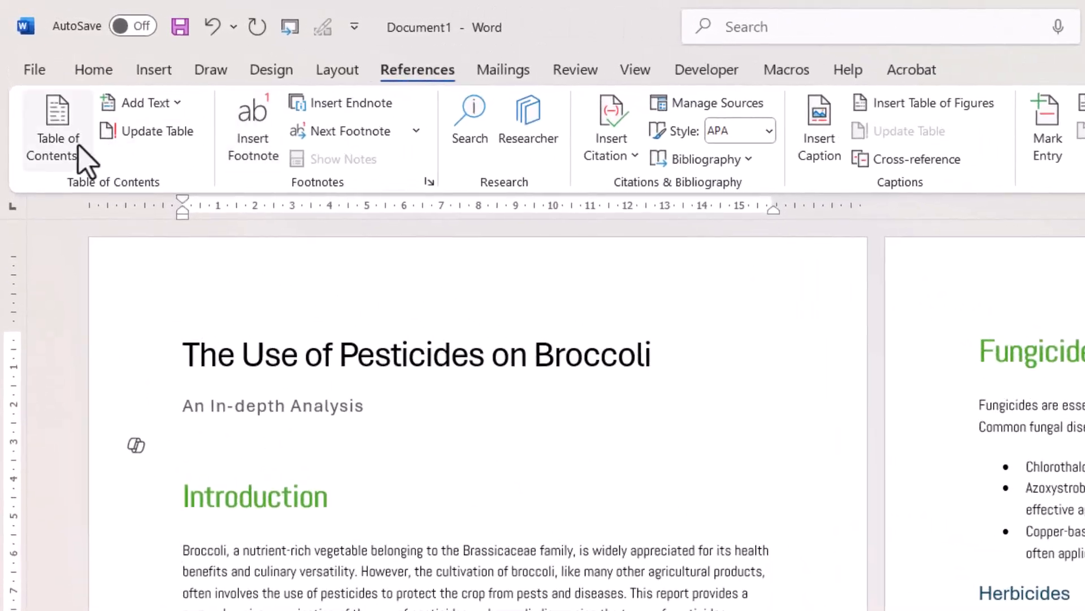
- Insert an Automatic Table of contents below the subtitle from the References ribbon
{"action": "left_click", "coordinate": [57, 127]}
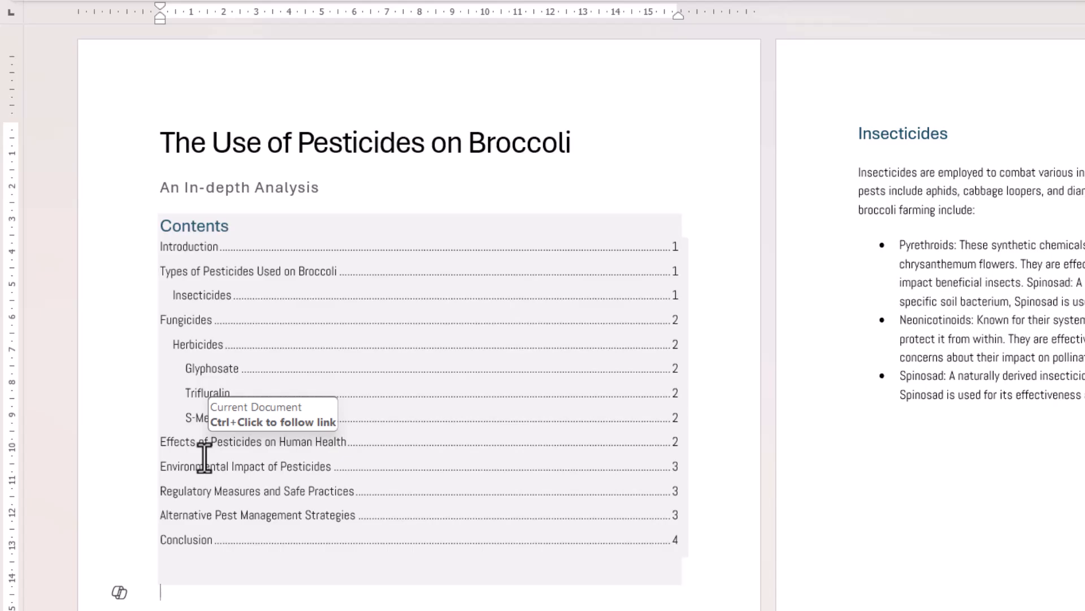
{"action": "mouse_move", "coordinate": [436, 384]}
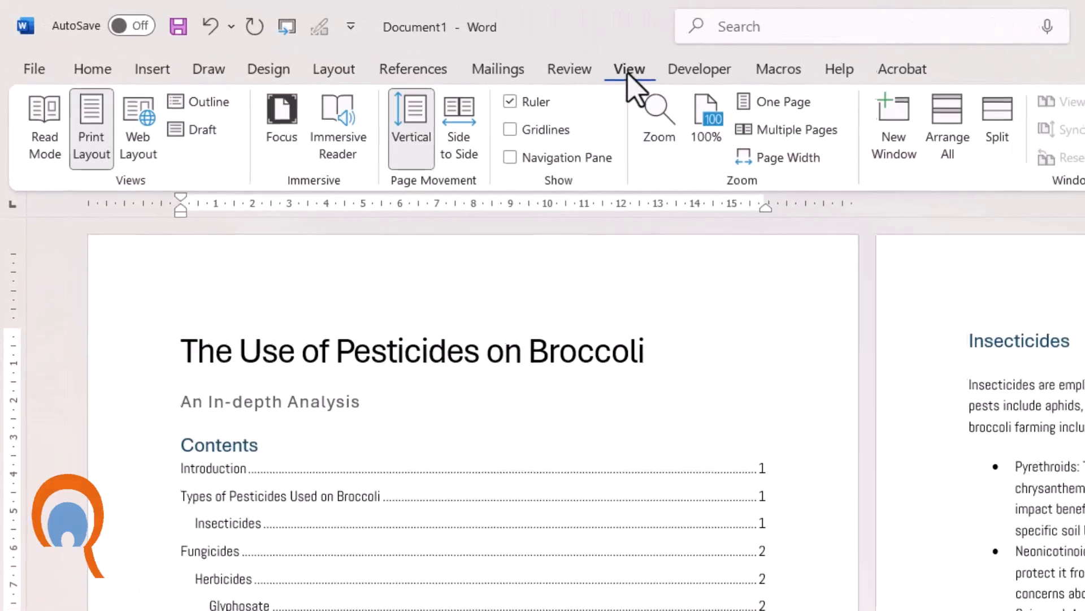
- Show the Navigation pane headings and jump to Environmental Impact of Pesticides
{"action": "left_click", "coordinate": [510, 157]}
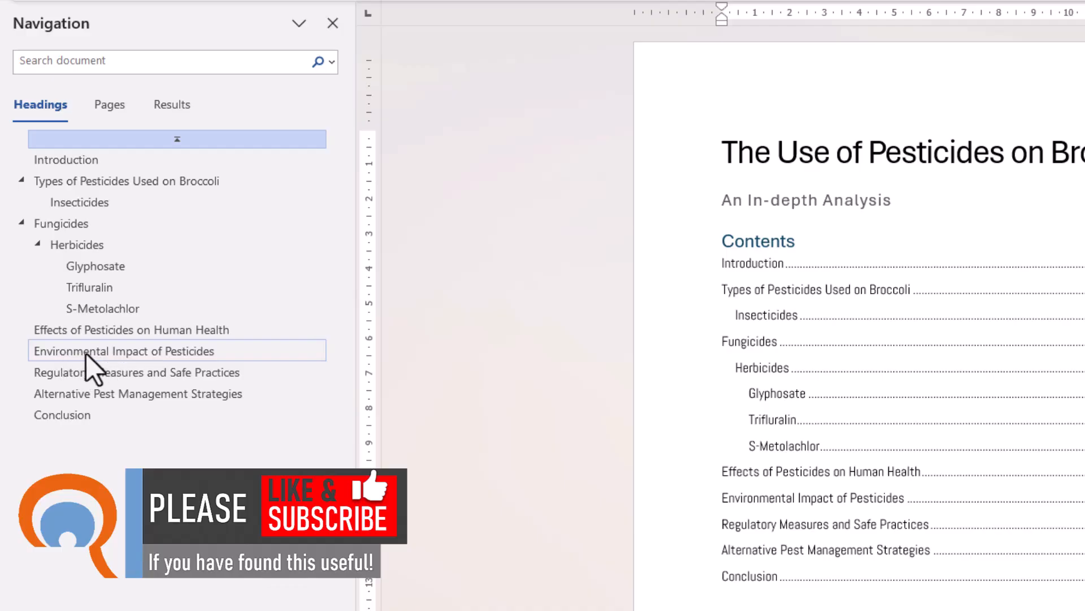
{"action": "left_click", "coordinate": [123, 350]}
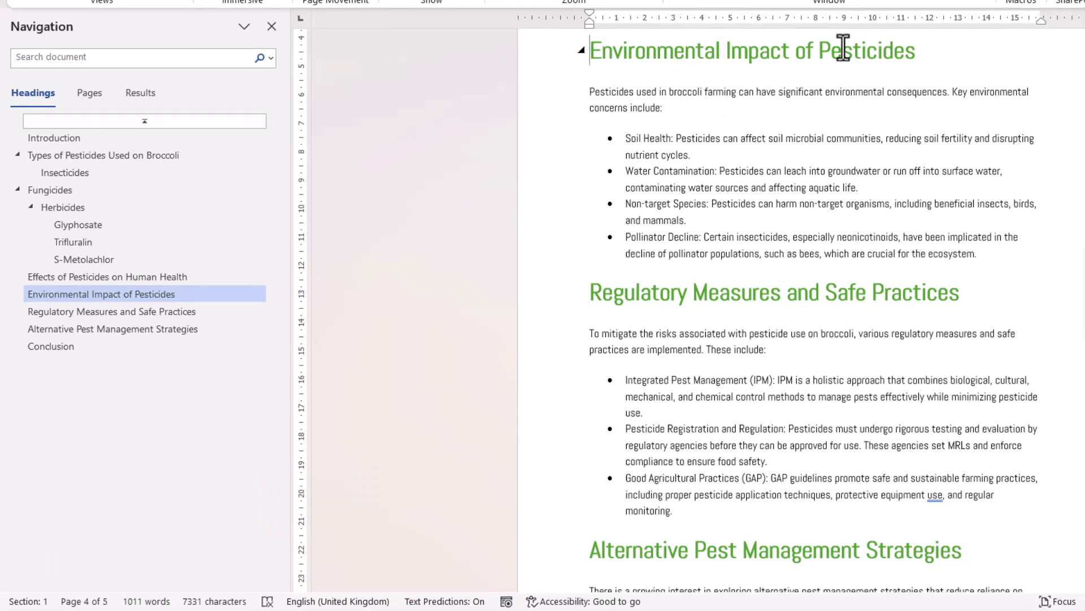
{"action": "mouse_move", "coordinate": [415, 264]}
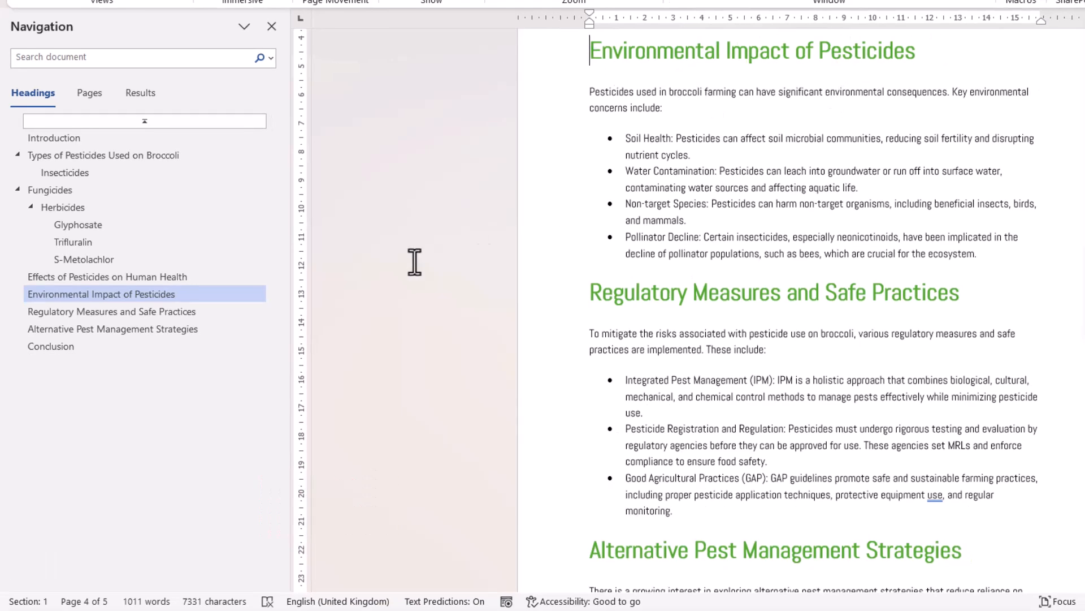
- Drag Environmental Impact of Pesticides below Alternative Pest Management Strategies, before Conclusion
{"action": "left_click", "coordinate": [112, 328]}
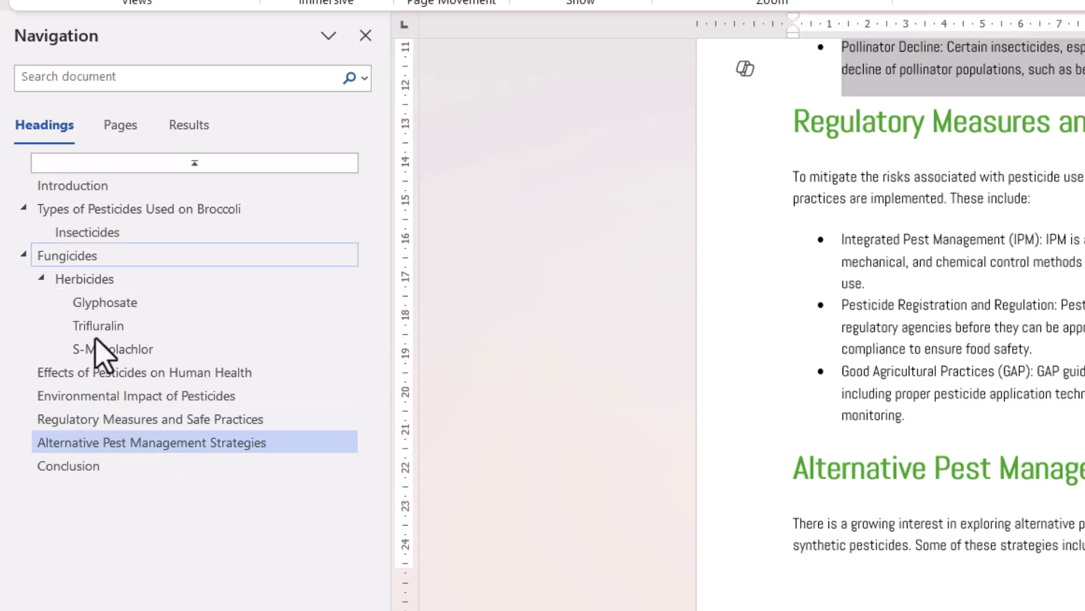
{"action": "left_click", "coordinate": [136, 396]}
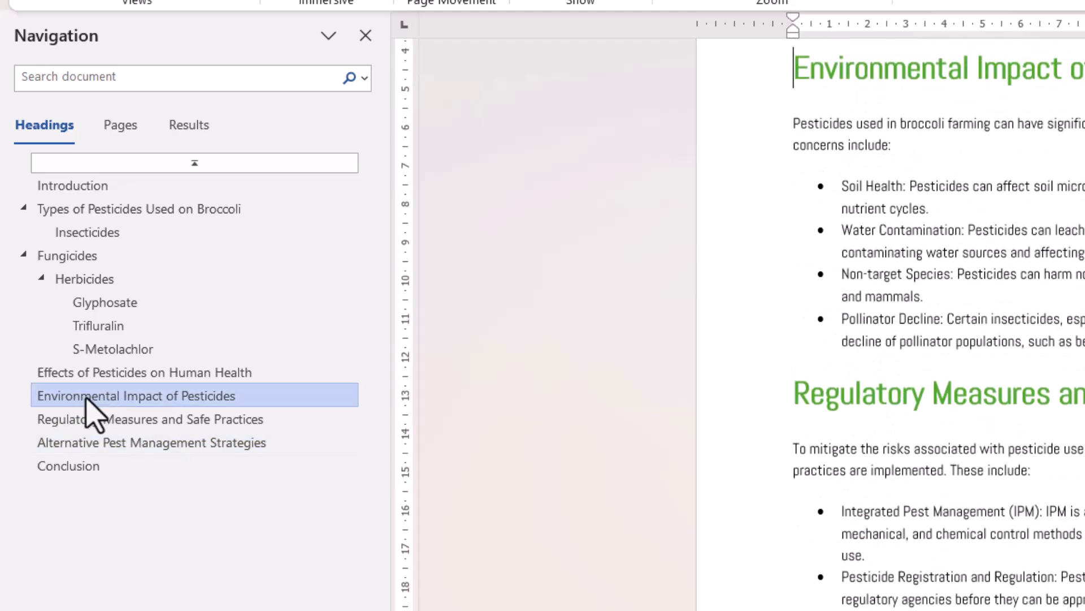
{"action": "mouse_move", "coordinate": [67, 465]}
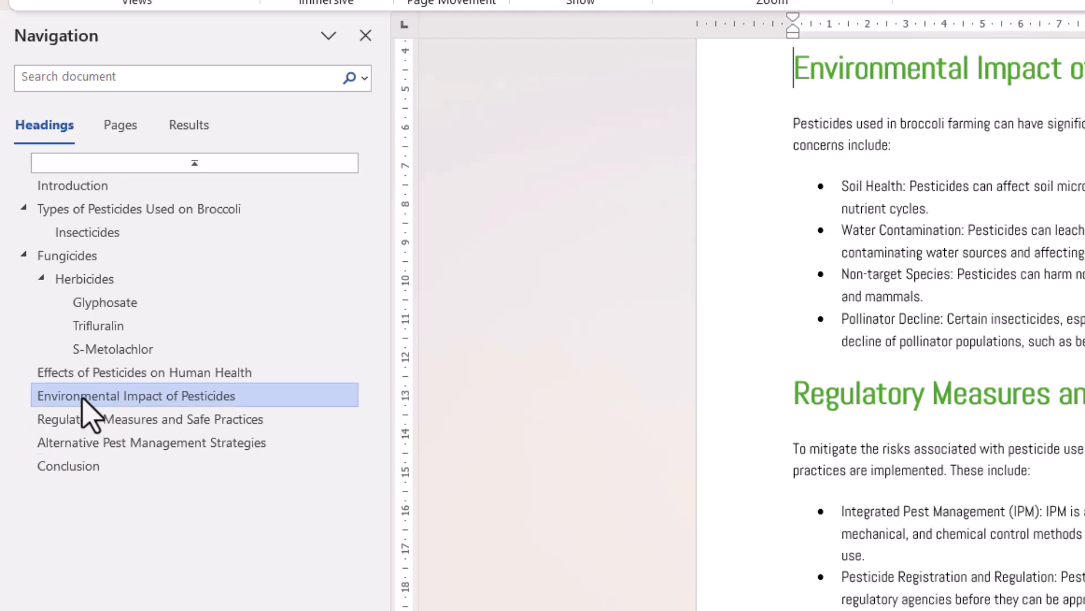
{"action": "left_click", "coordinate": [68, 465]}
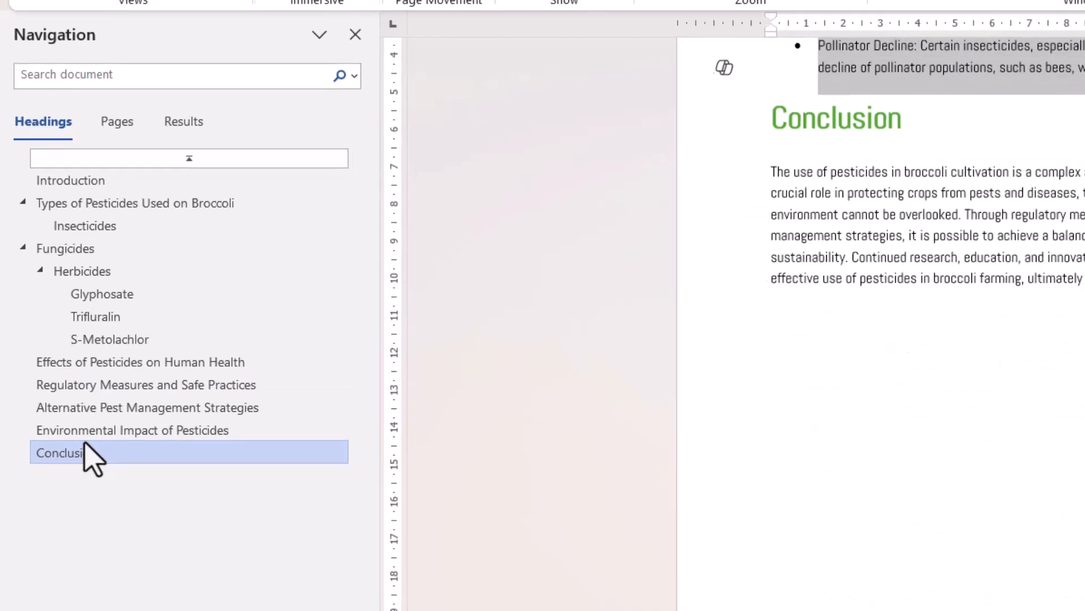